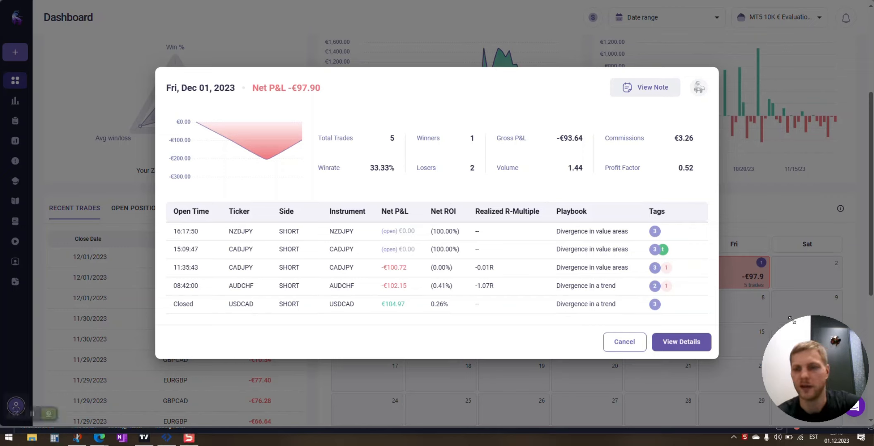
mouse_move(699, 247)
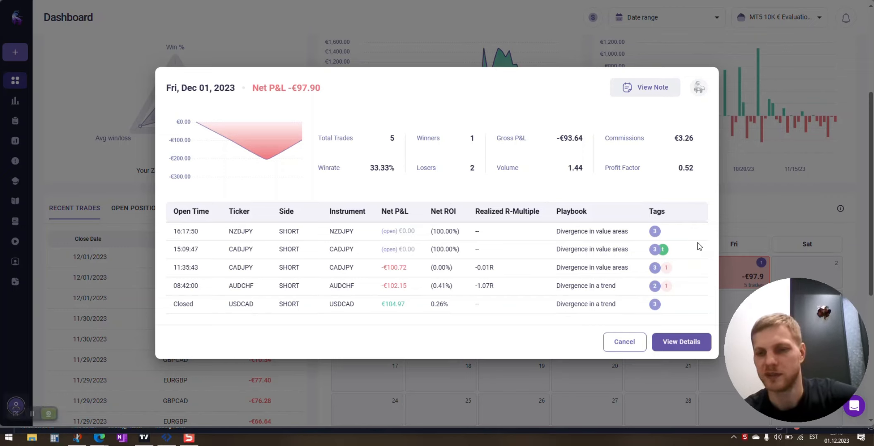
mouse_move(640, 234)
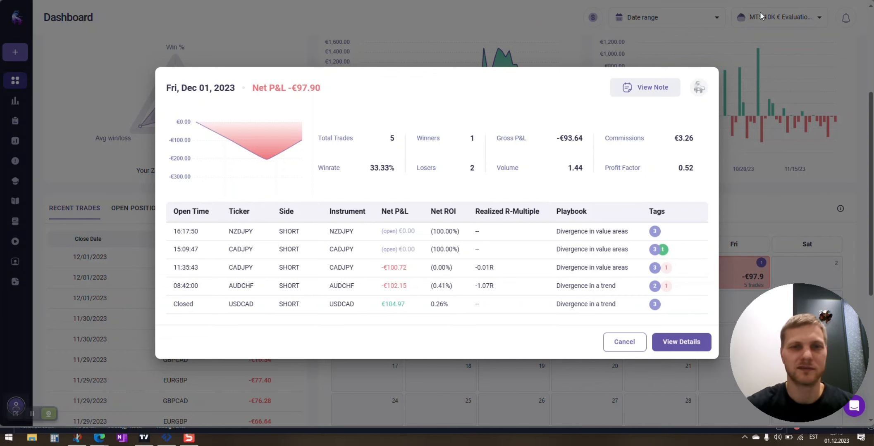
Close the day summary and scroll back up the TradeZella dashboard before returning to MetaTrader 5
left_click(624, 342)
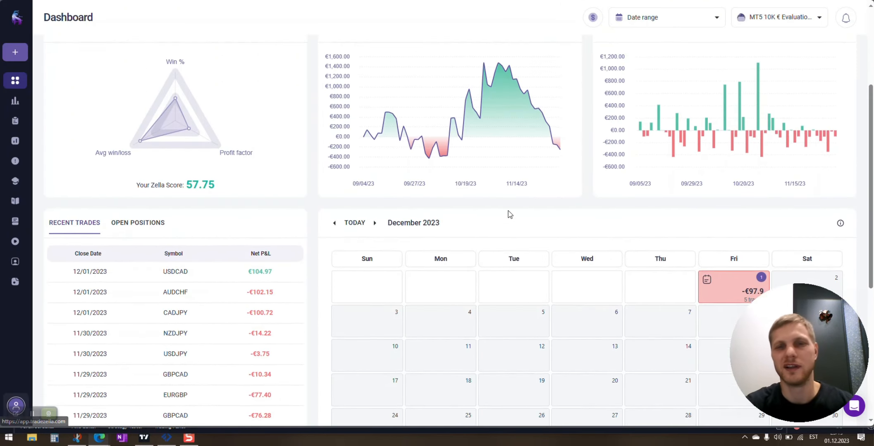
scroll("up", 3)
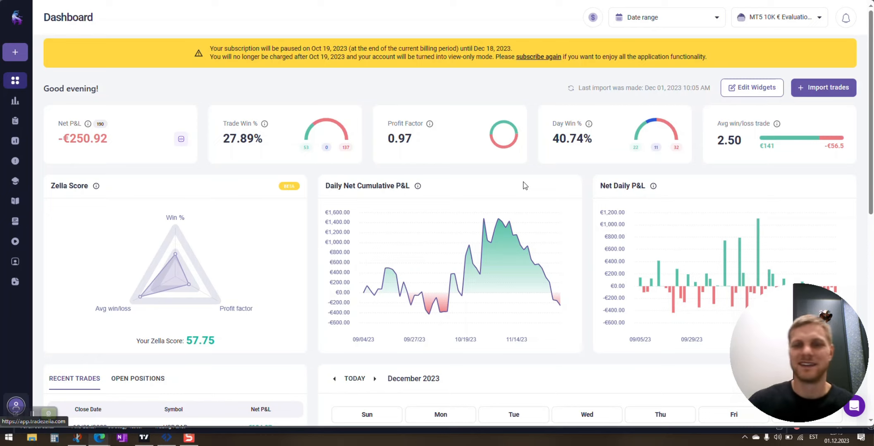
mouse_move(163, 432)
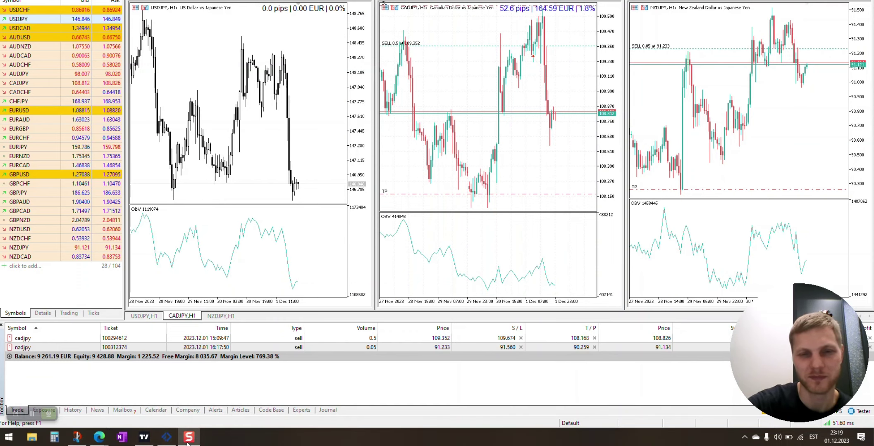
mouse_move(31, 414)
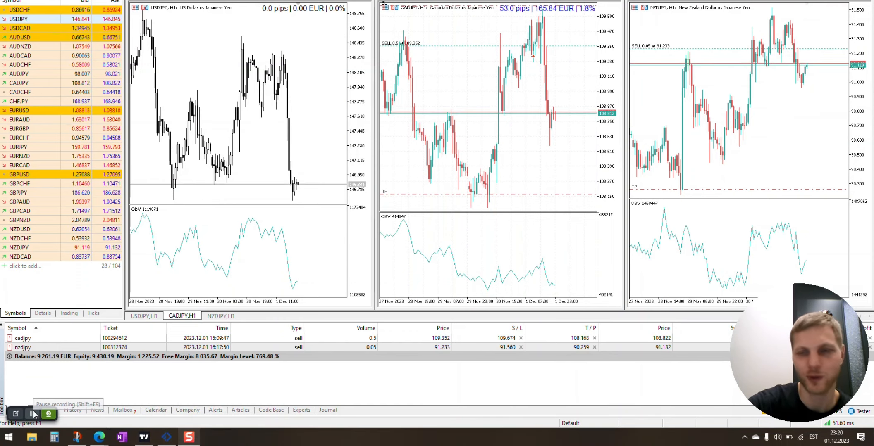